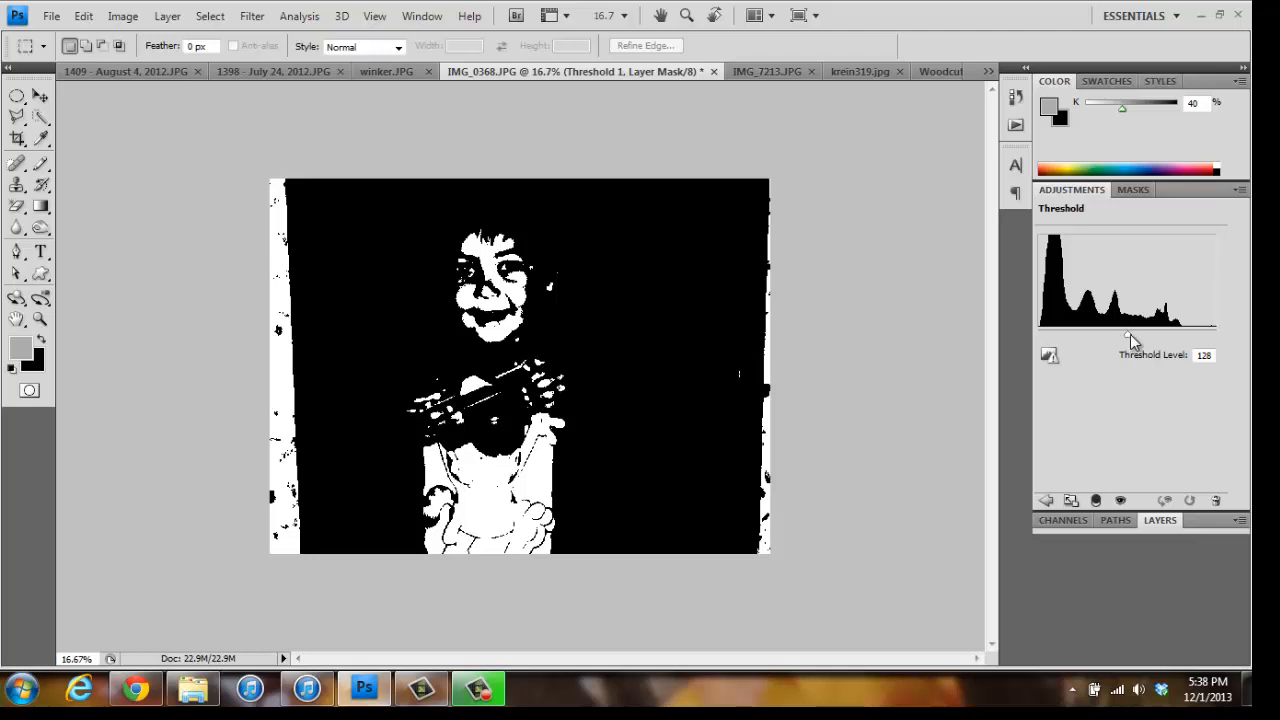
Drop the Threshold level to 119, then add a Gradient fill layer above it from the Layers panel
left_click_drag(1136, 336, 1124, 340)
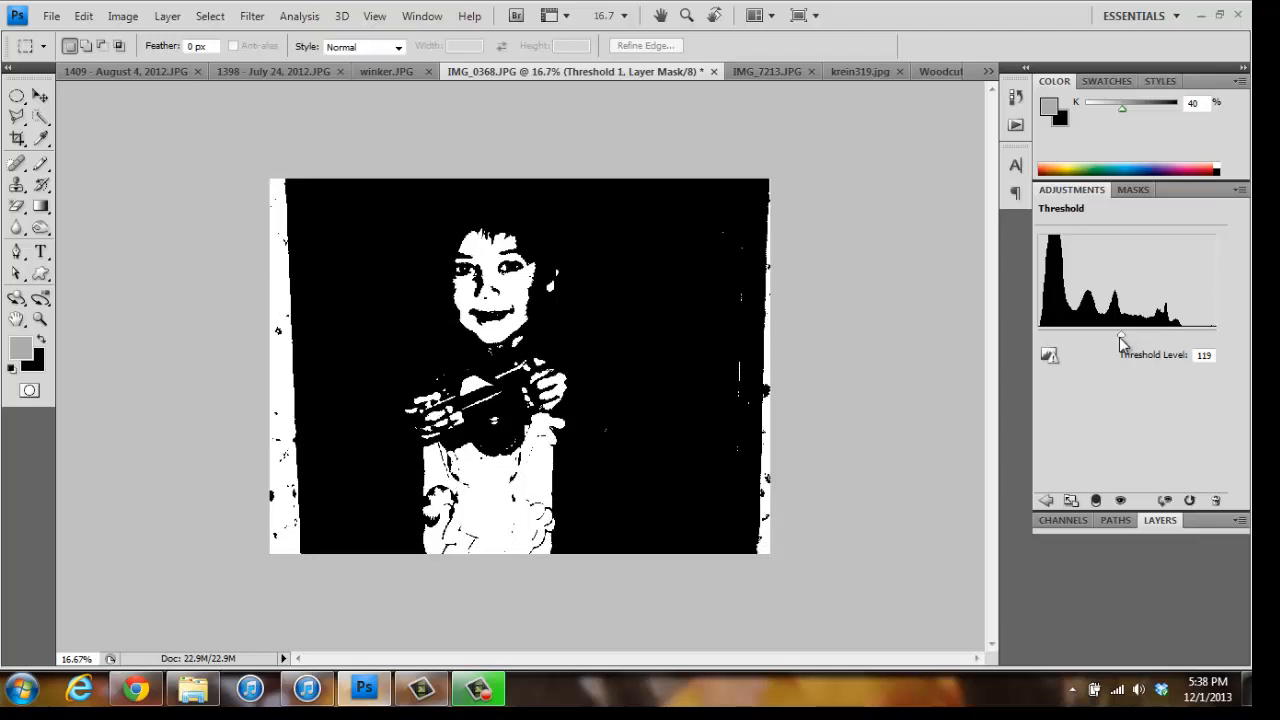
left_click(1160, 520)
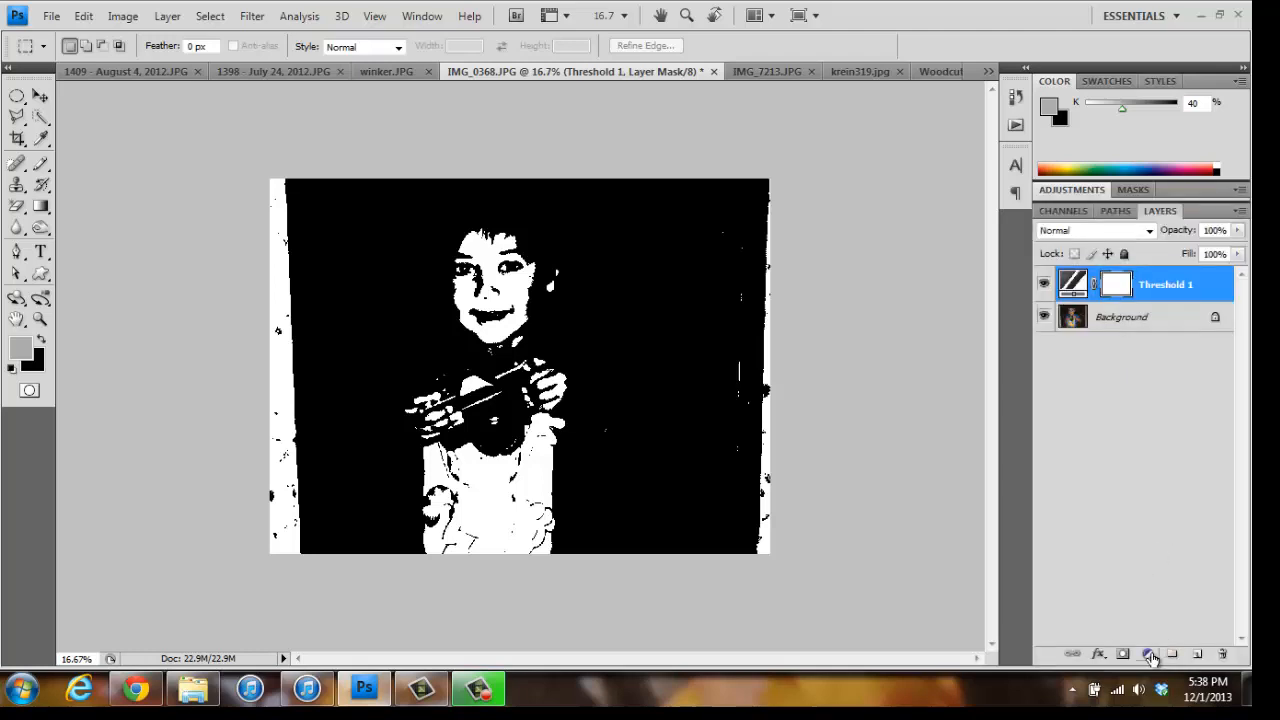
left_click(1148, 654)
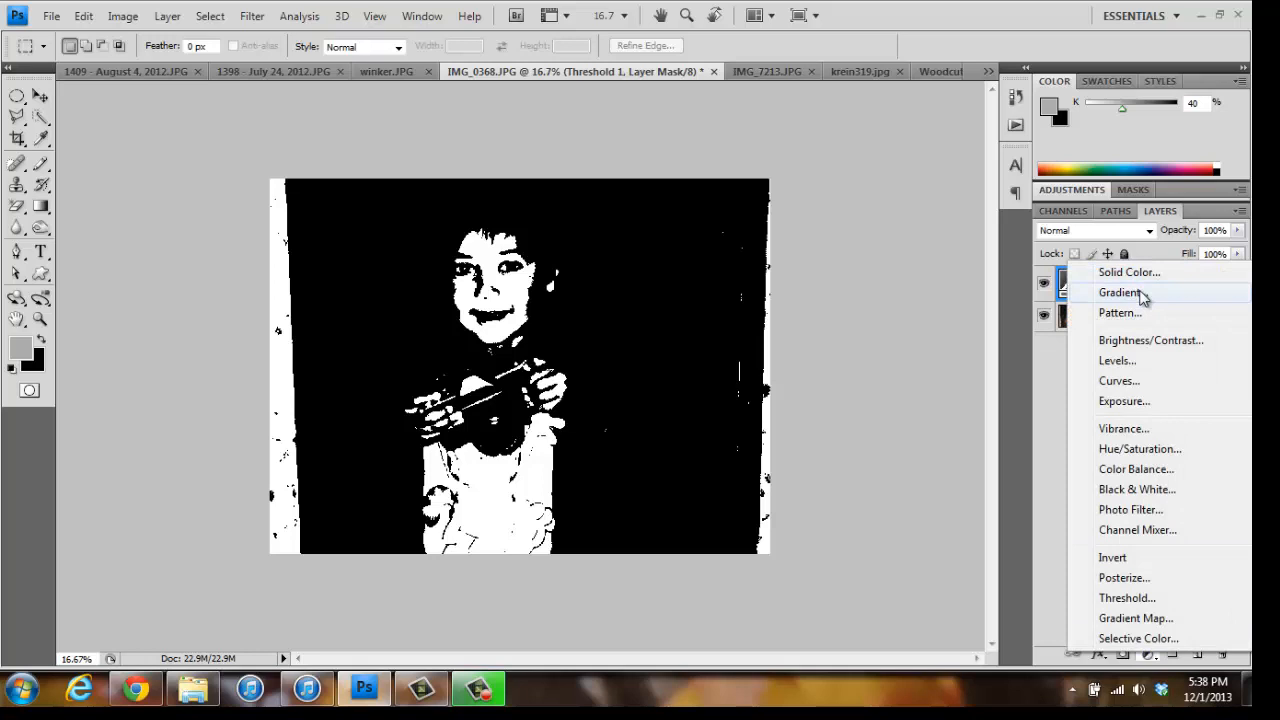
left_click(1120, 292)
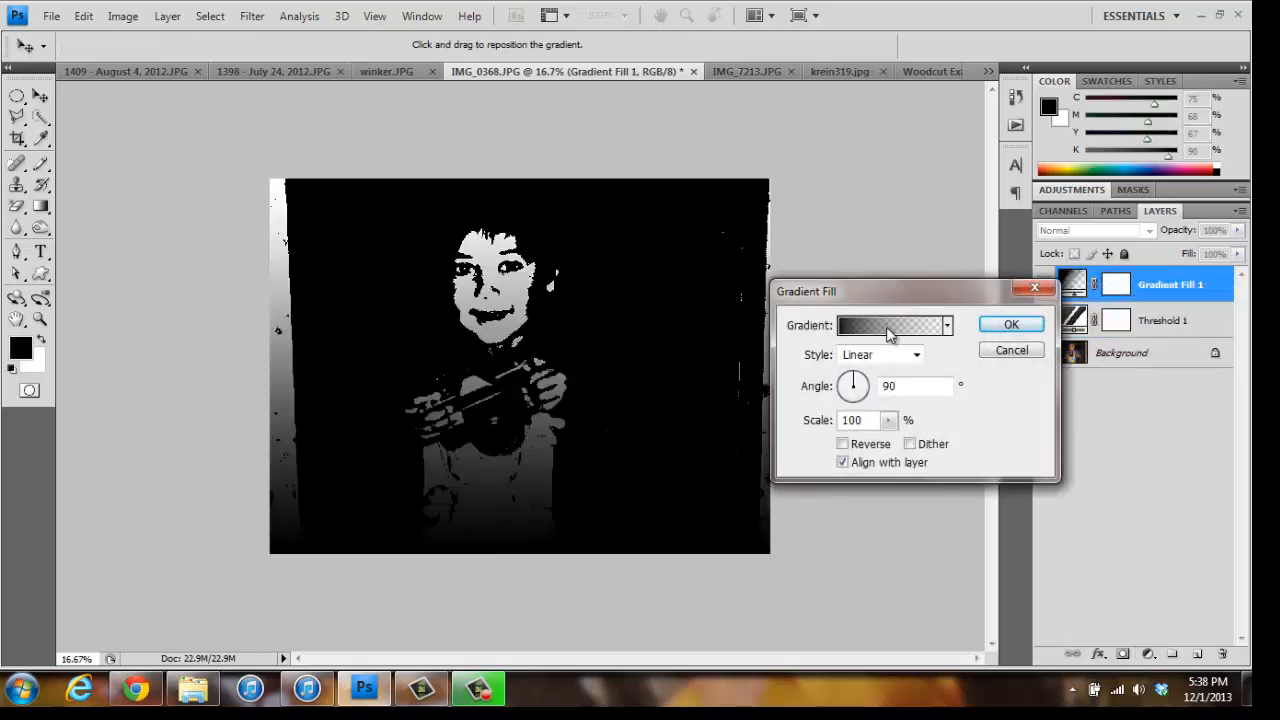
mouse_move(888, 324)
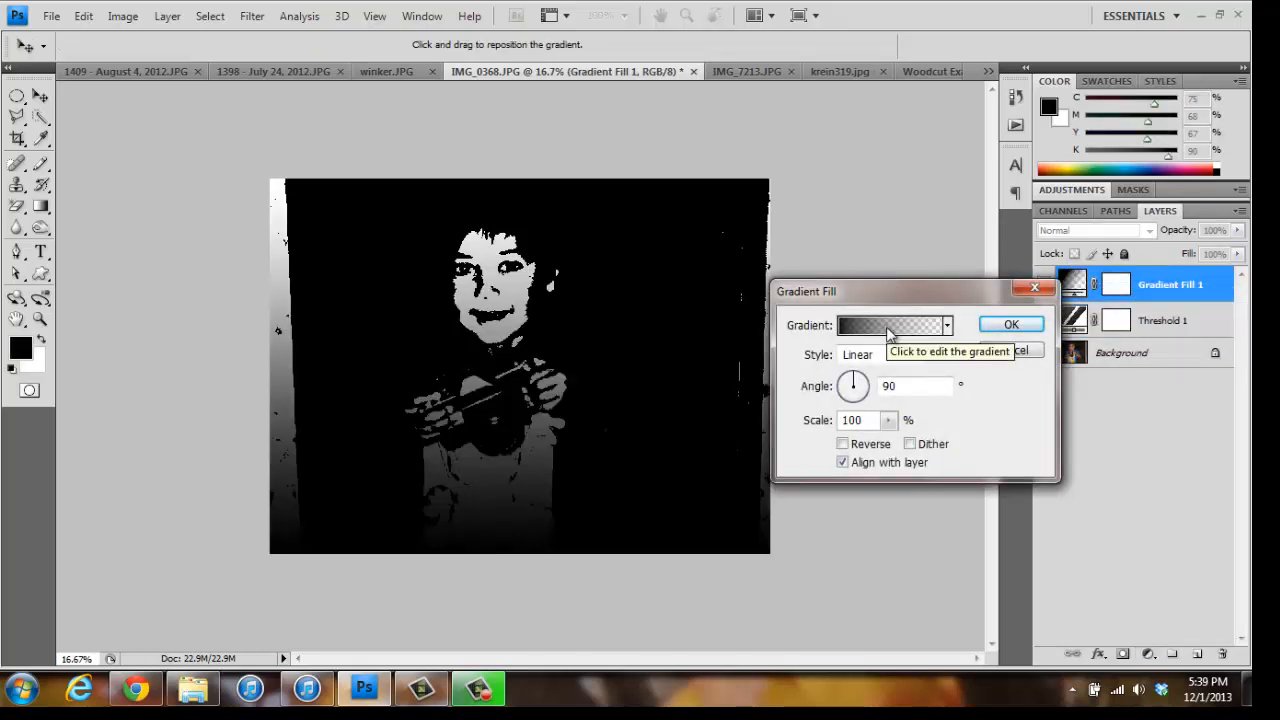
Edit the gradient into a rainbow spectrum with the cyan stop at 51% and commit the fill
left_click(888, 324)
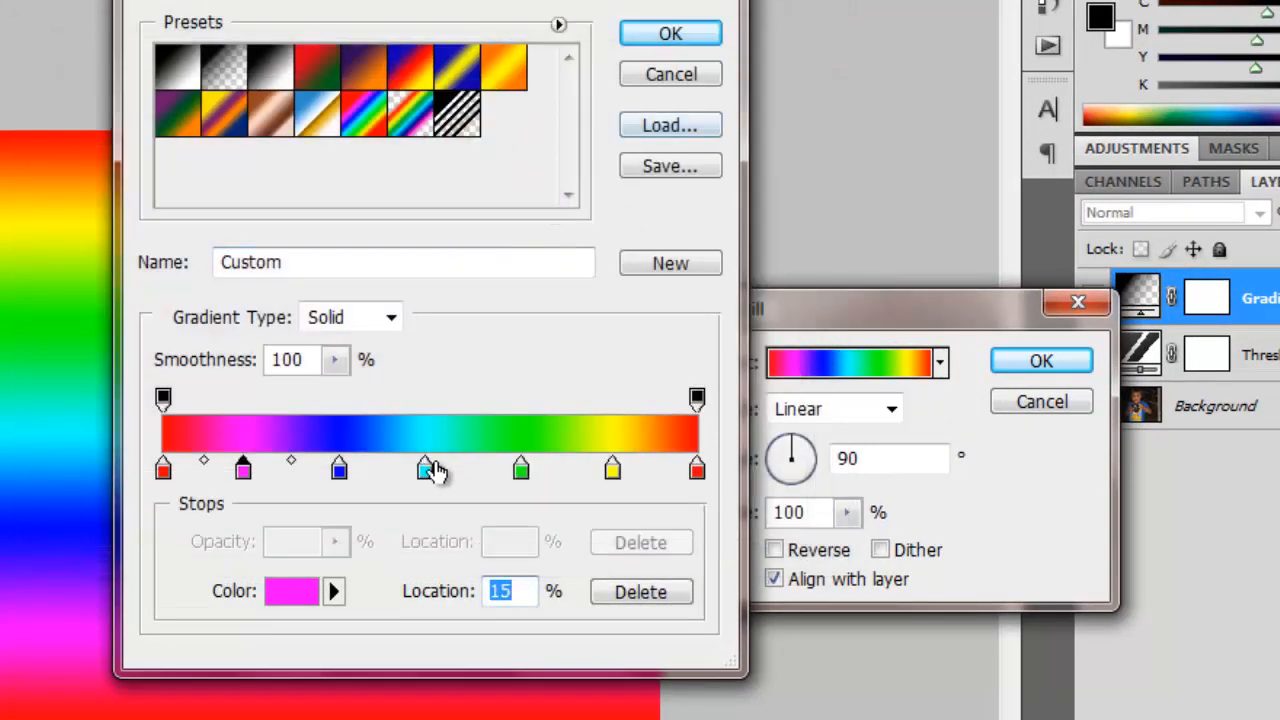
left_click_drag(432, 468, 432, 468)
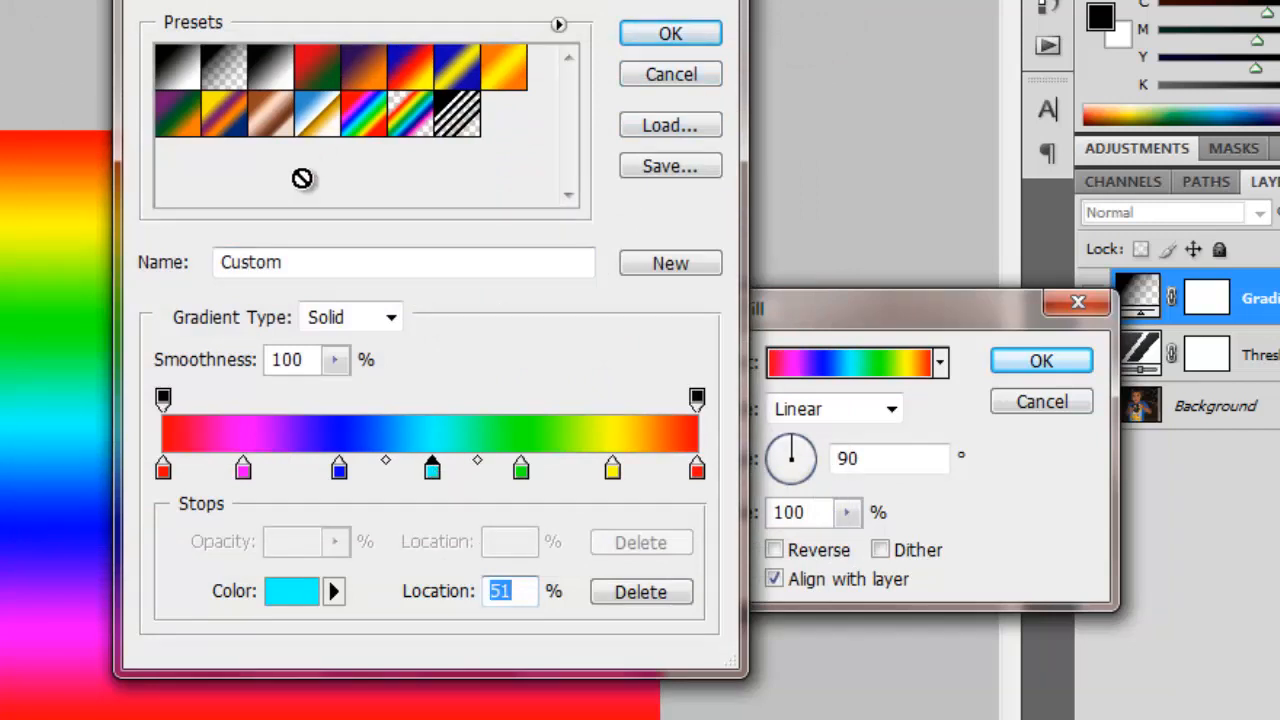
left_click(668, 32)
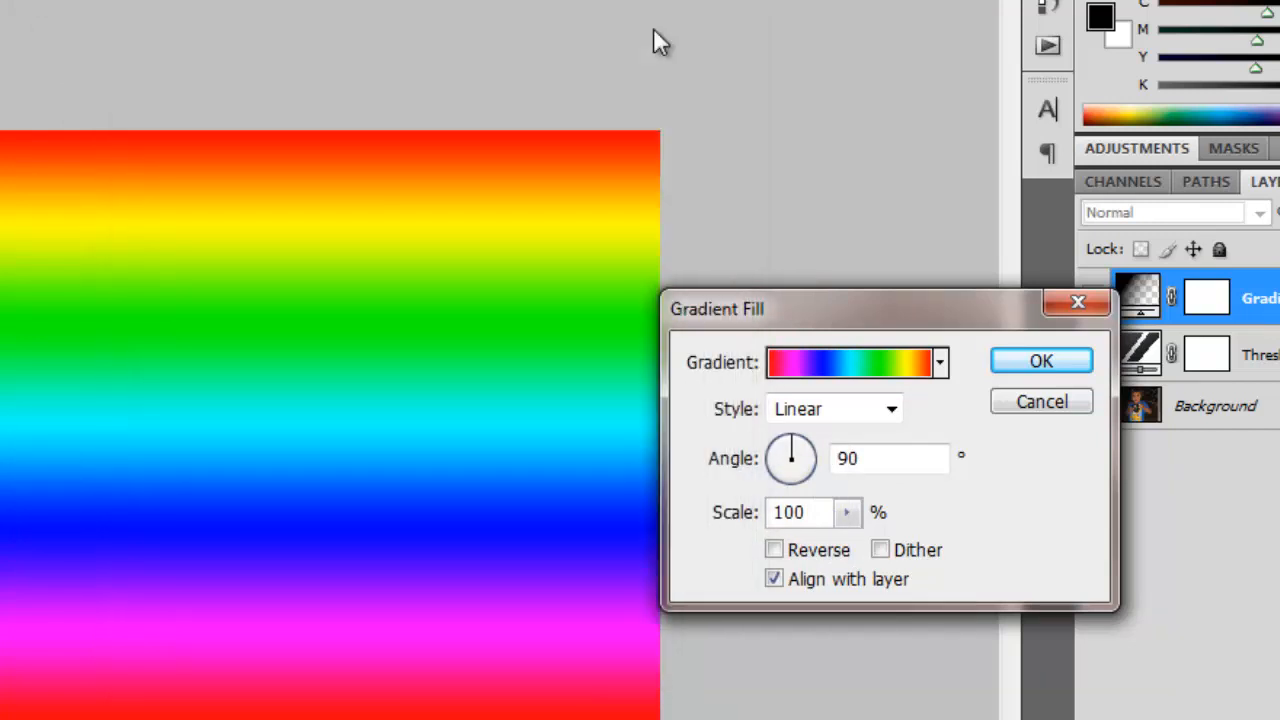
left_click(1040, 360)
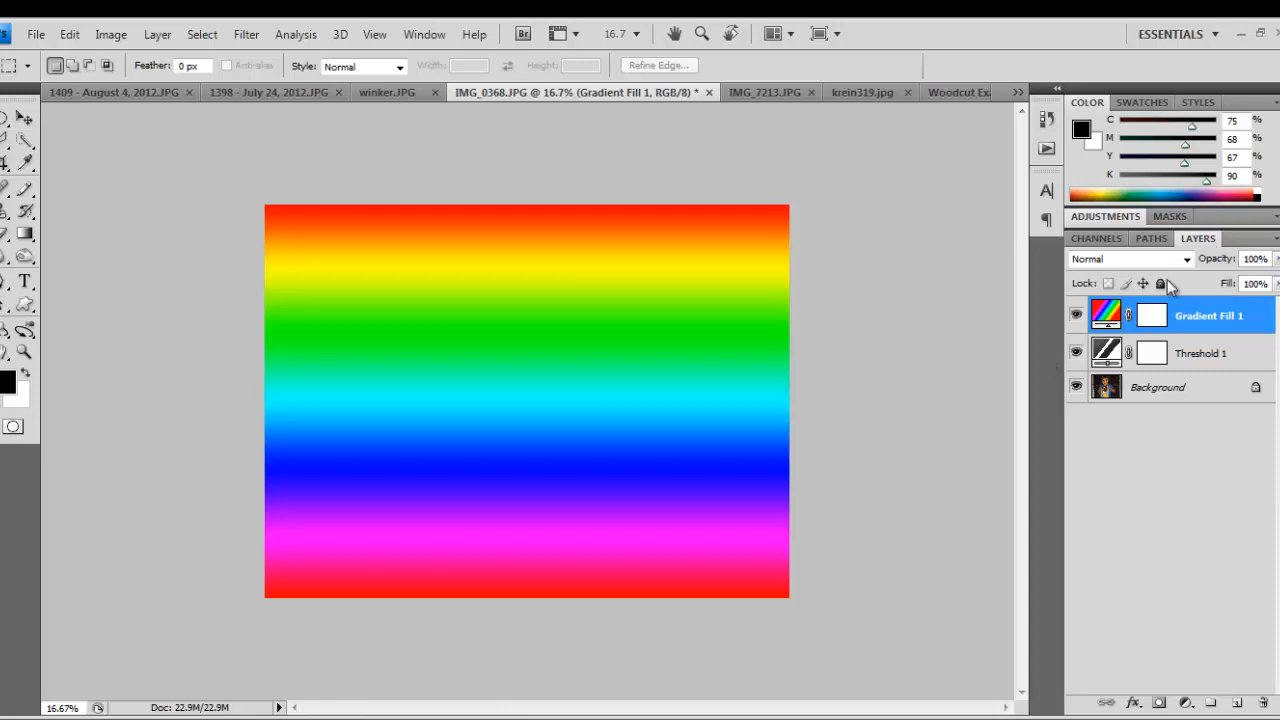
Set the Gradient Fill layer's blend mode to Lighter Color
left_click(1186, 260)
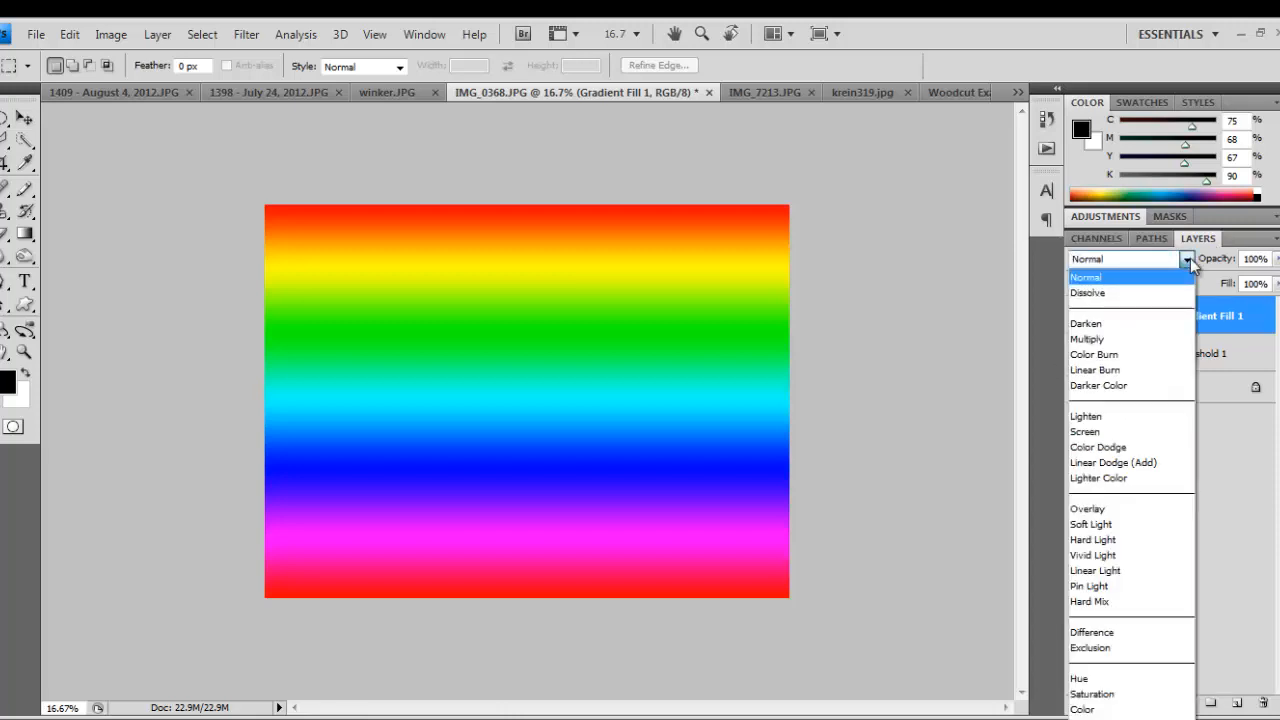
mouse_move(1132, 478)
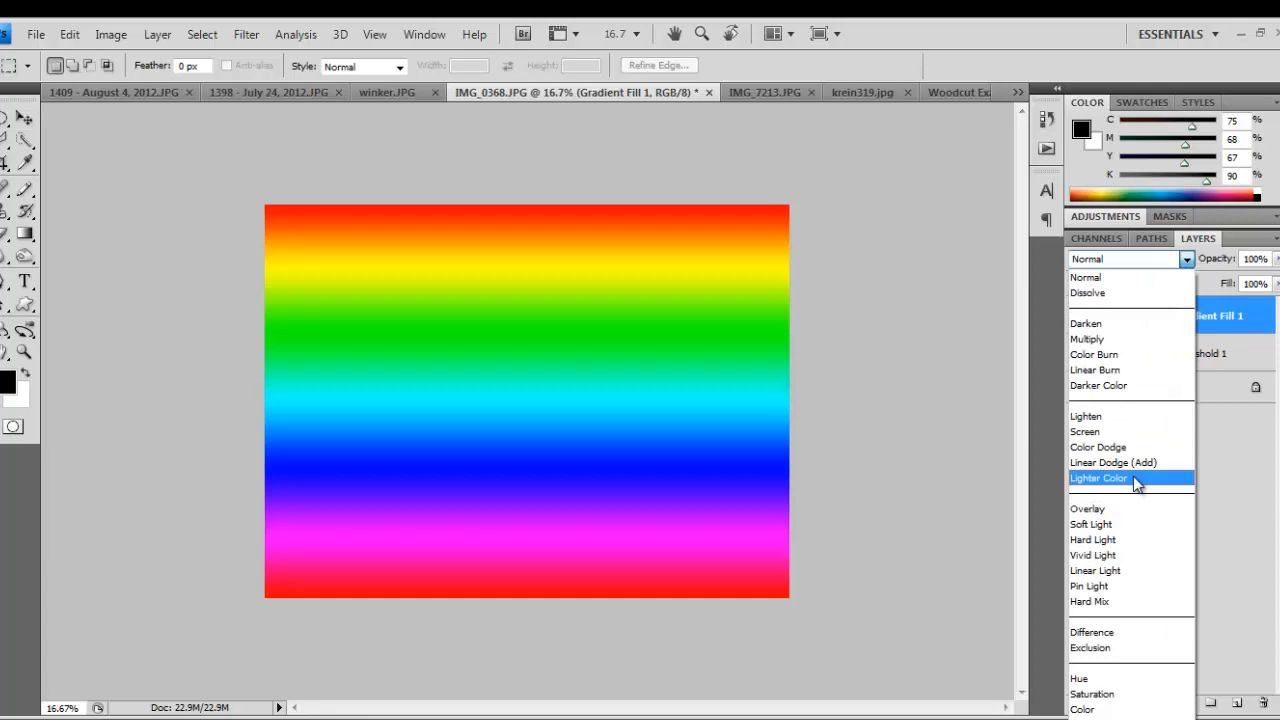
left_click(1098, 476)
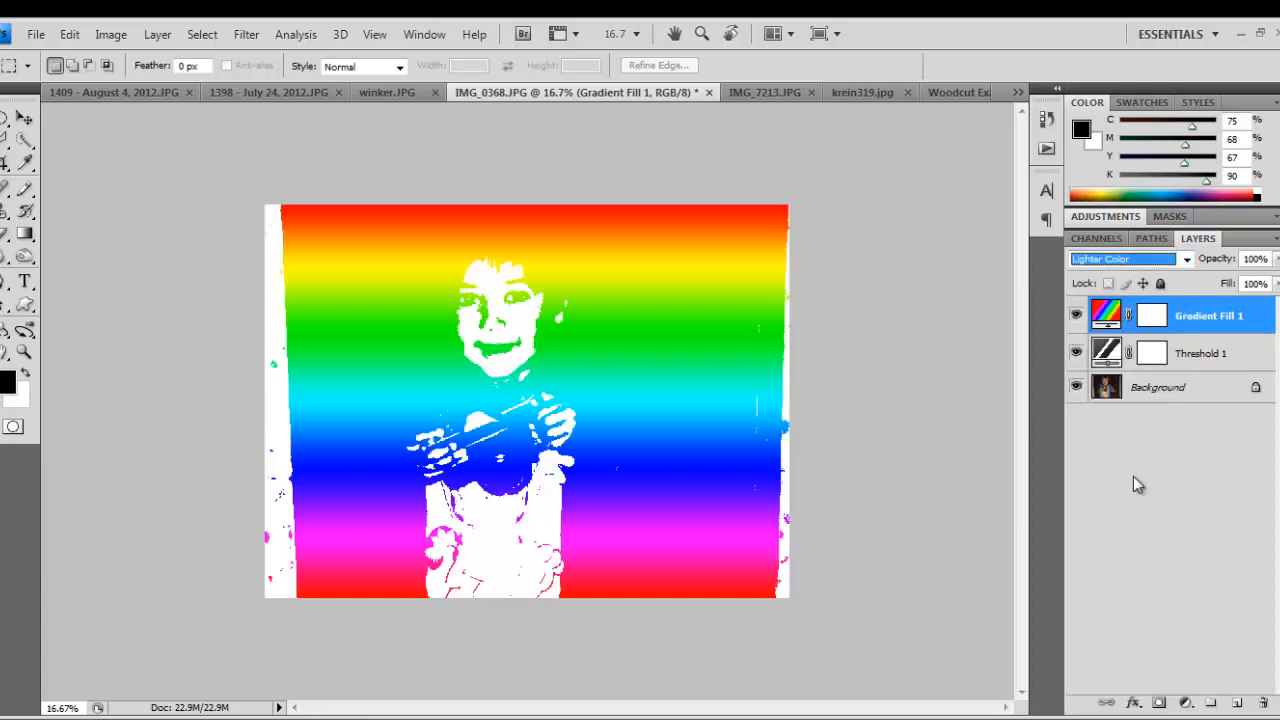